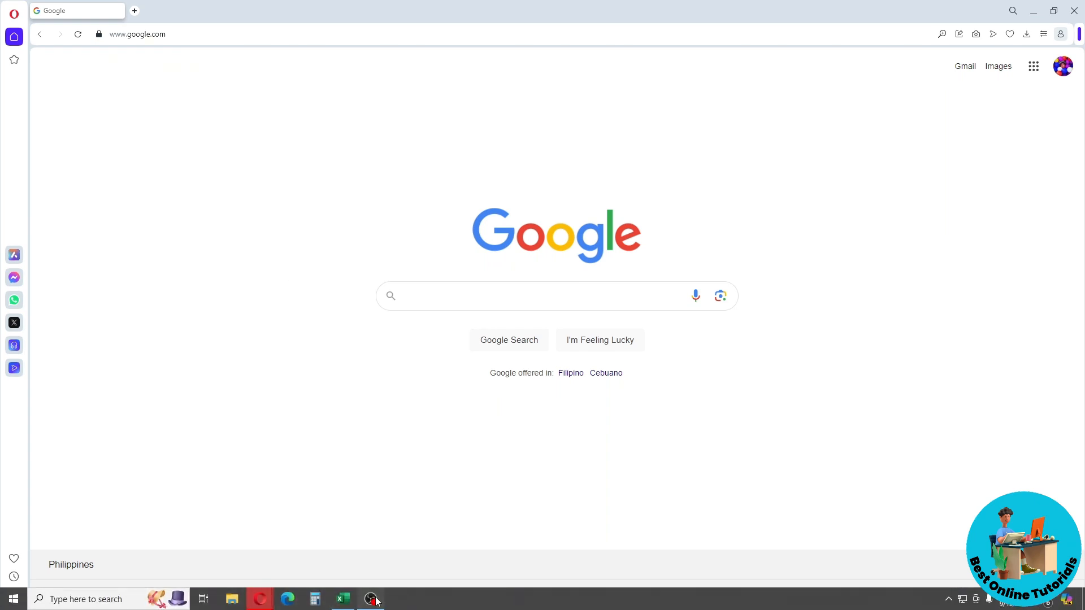
- Bring the OBS Studio window to the front from the Windows taskbar
{"action": "left_click", "coordinate": [372, 599]}
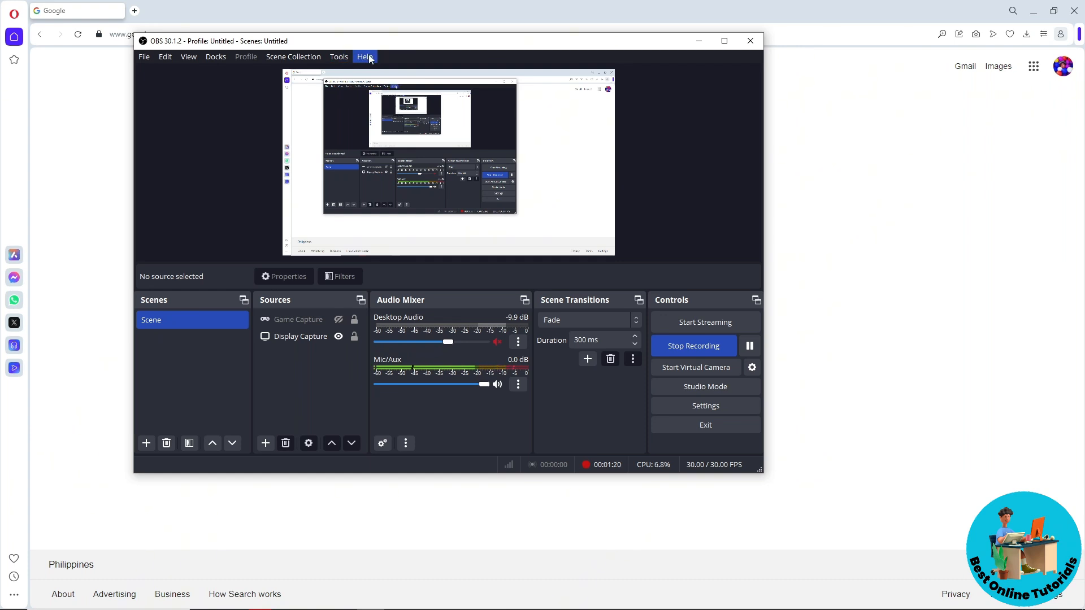
- Show OBS Studio's Help menu with Check For Updates, Release Notes and About
{"action": "left_click", "coordinate": [365, 57]}
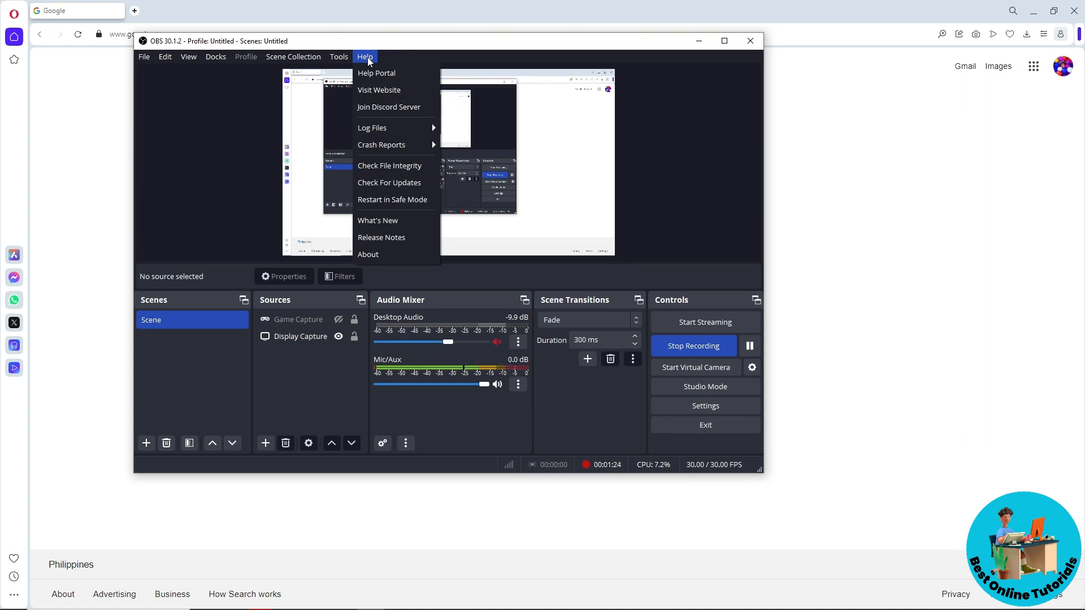
{"action": "mouse_move", "coordinate": [389, 184]}
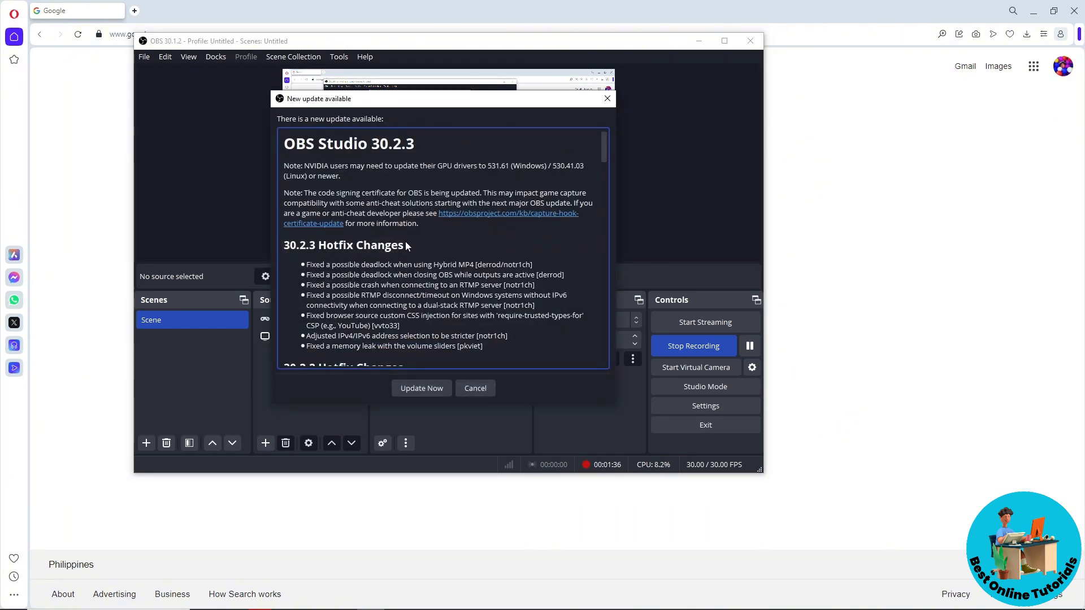
- Scroll down the OBS Studio 30.2.3 changelog in the New update available notice
{"action": "scroll", "scroll_direction": "down", "scroll_amount": 3}
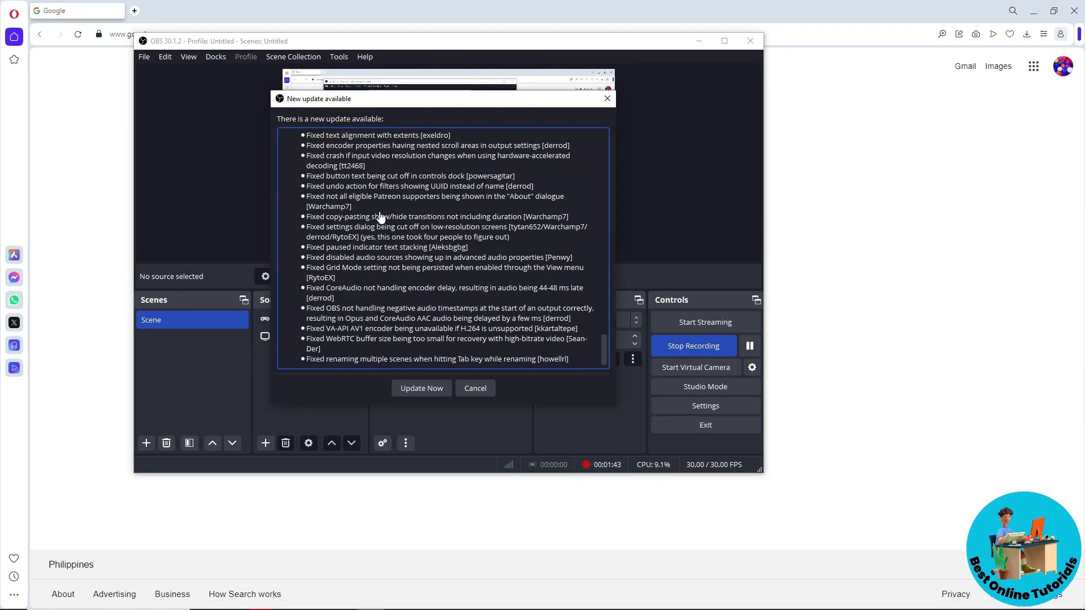
{"action": "mouse_move", "coordinate": [463, 405]}
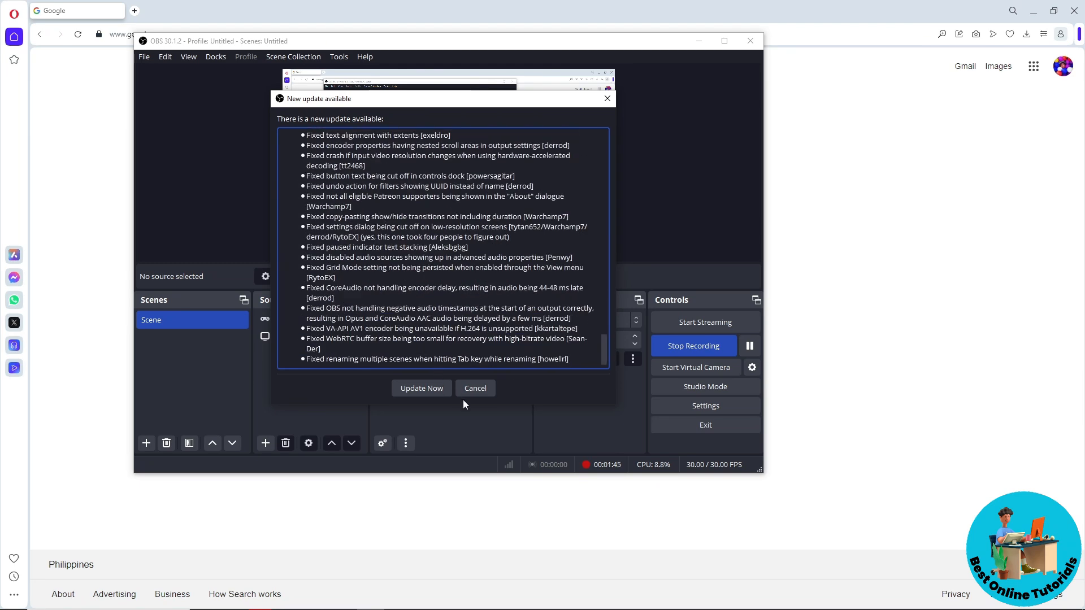
- Cancel the update and answer No to Exit OBS?, keeping the recording running
{"action": "left_click", "coordinate": [476, 388]}
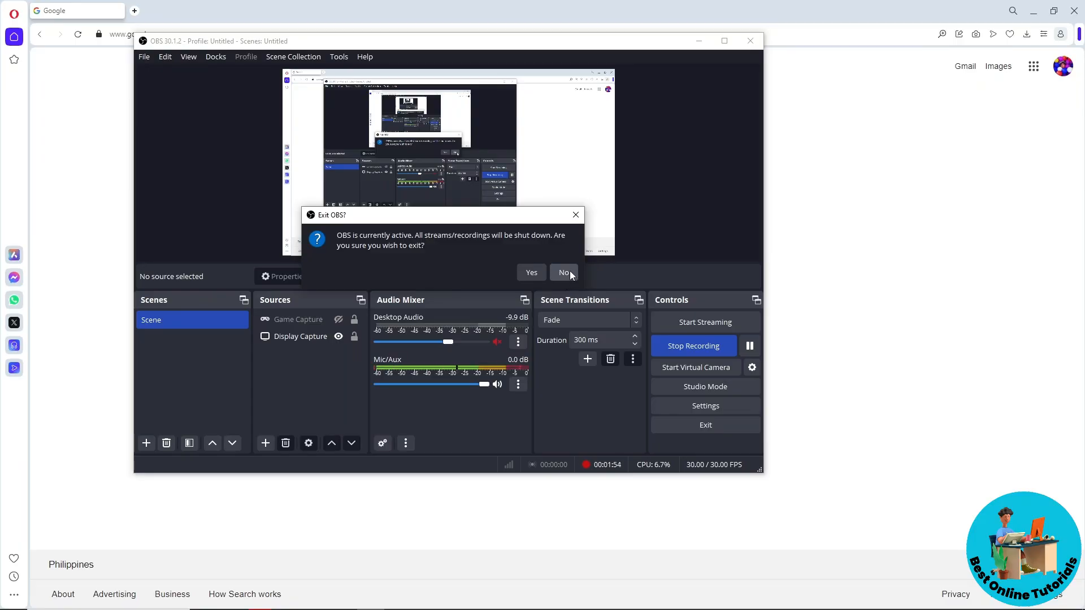
{"action": "left_click", "coordinate": [562, 272]}
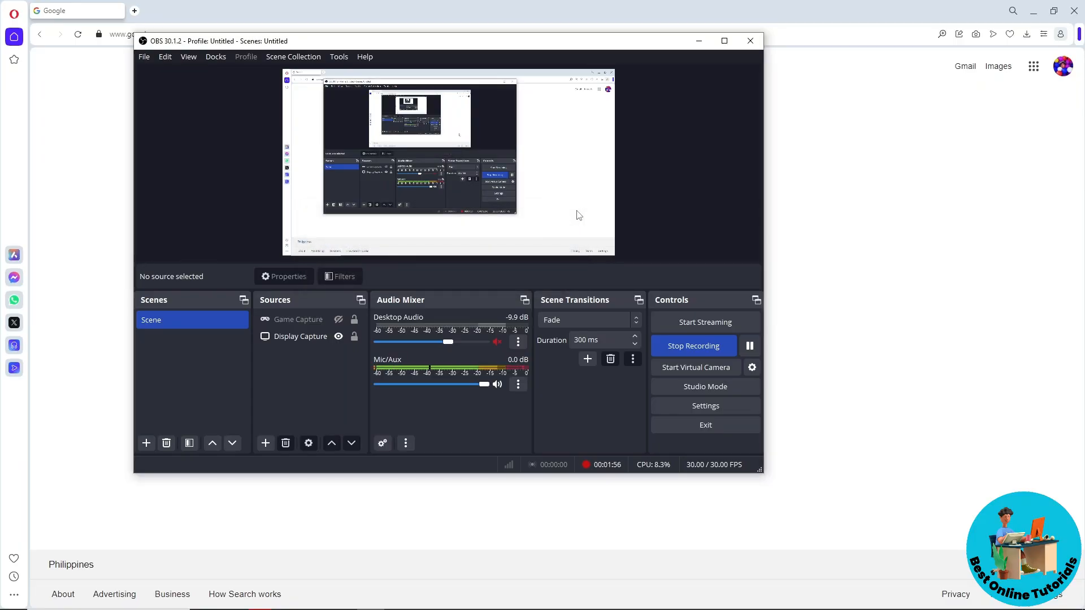